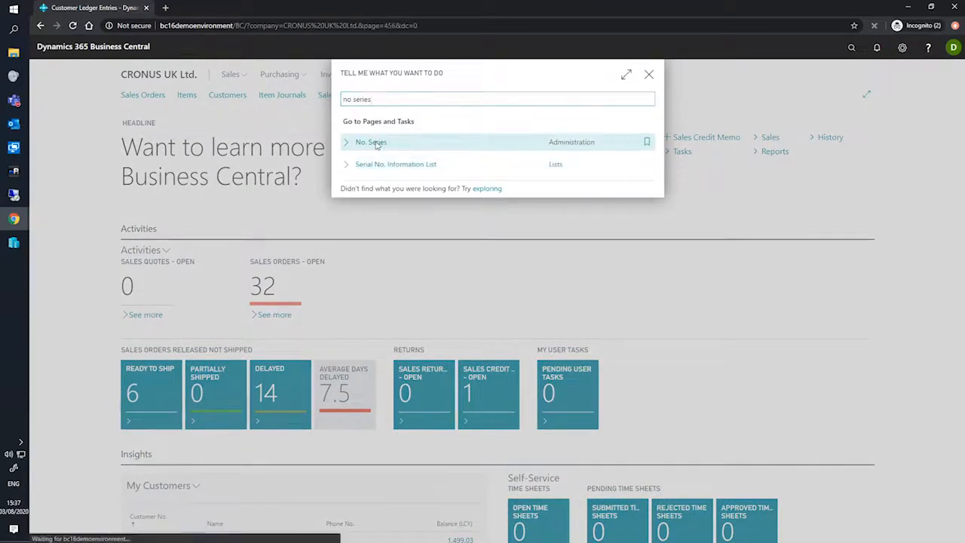
Step: Open the No. Series list and find the S-INV-P row for posted sales invoices
{"action": "left_click", "coordinate": [371, 142]}
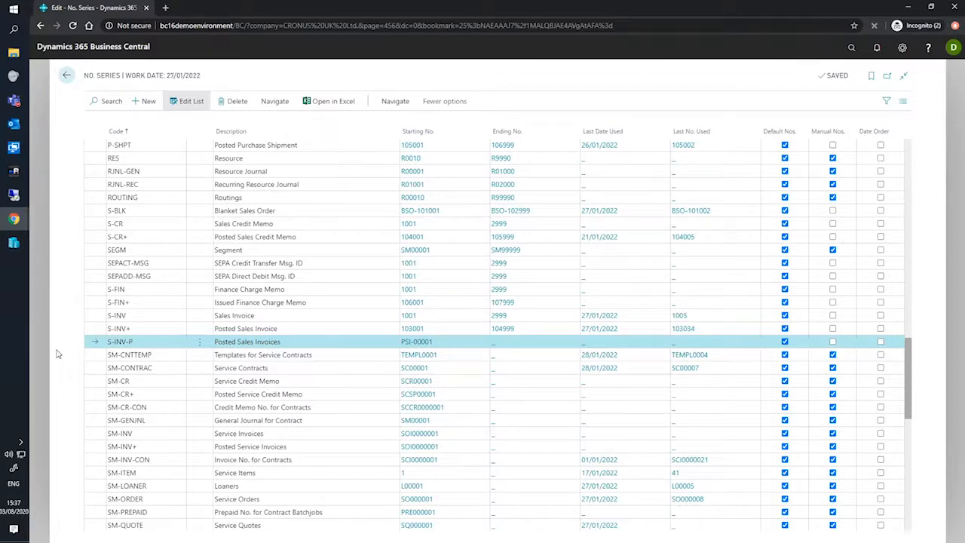
{"action": "left_click", "coordinate": [301, 342]}
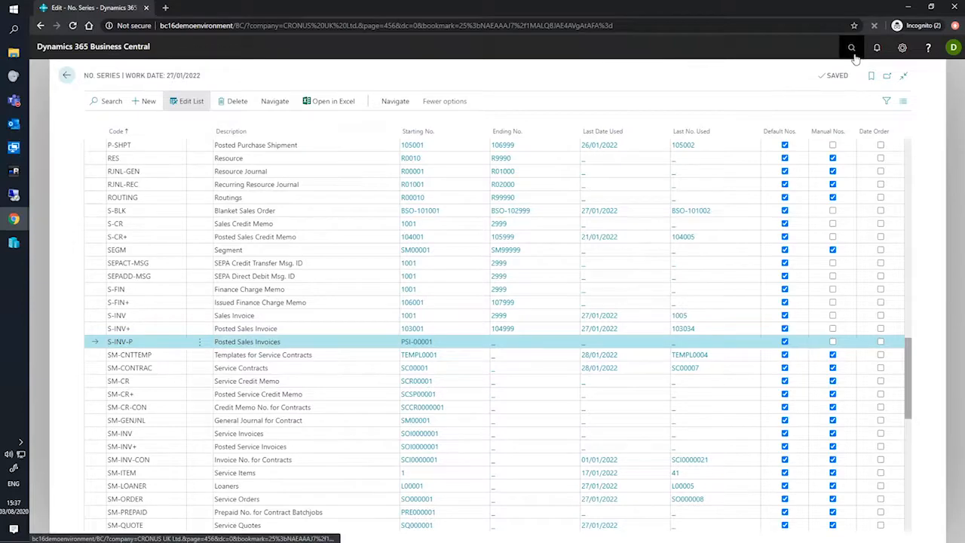
Step: Search 'sales' and open the Sales & Receivables Setup page
{"action": "left_click", "coordinate": [851, 46]}
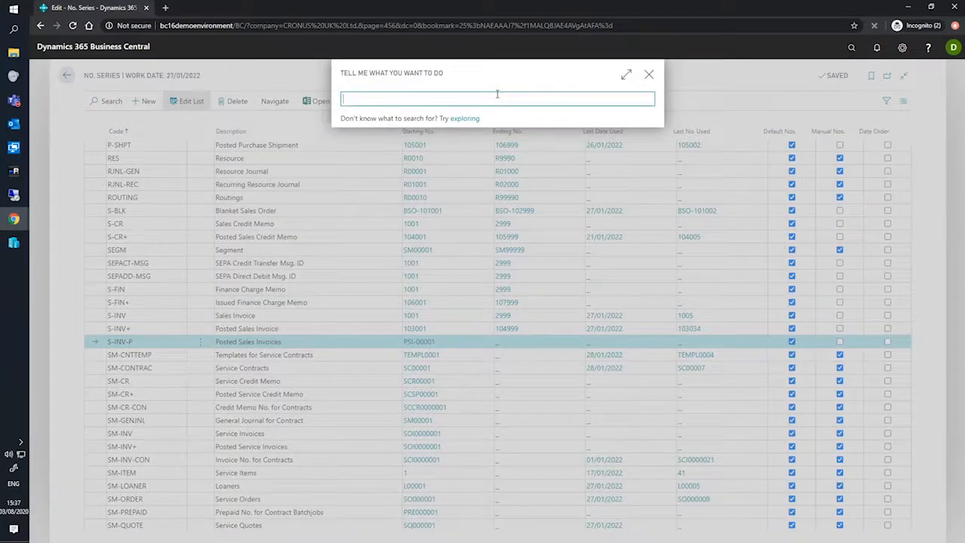
{"action": "type", "text": "sales recei"}
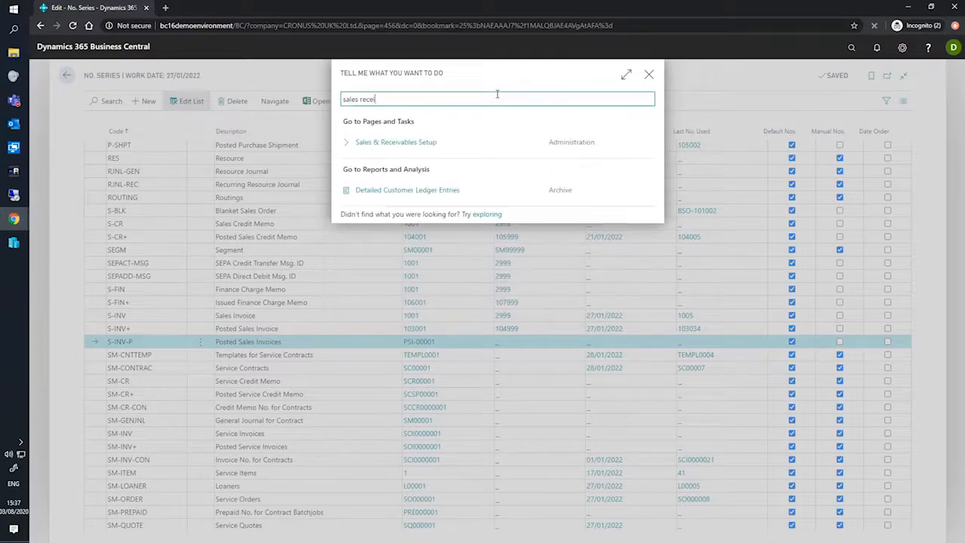
{"action": "left_click", "coordinate": [395, 142]}
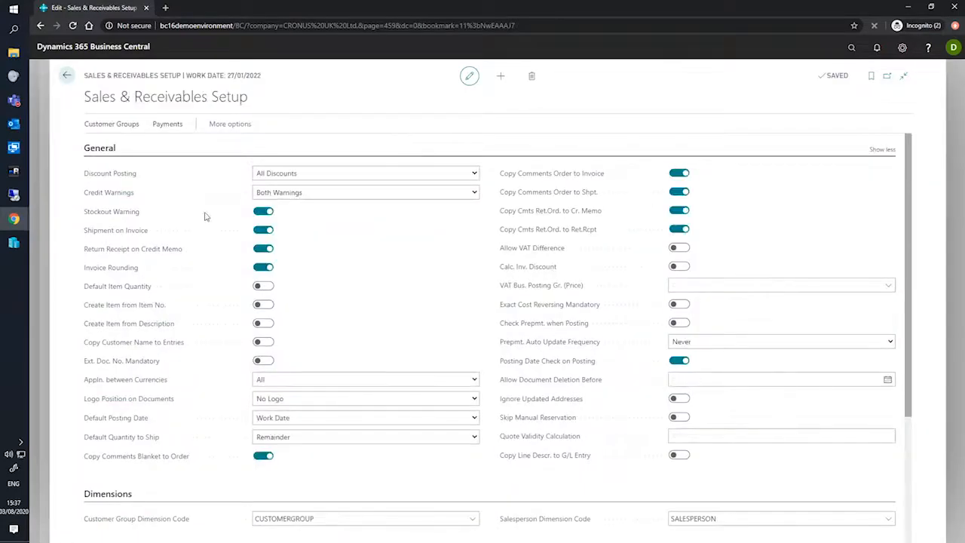
Step: Expand the Number Series FastTab and go to the Posted Invoice Nos. field, currently S-INV+
{"action": "scroll", "scroll_direction": "down", "scroll_amount": 3}
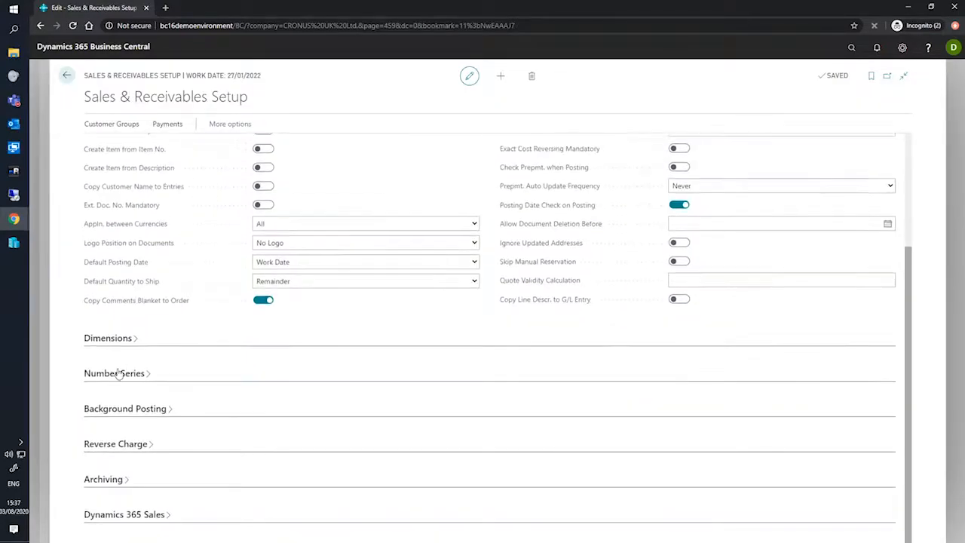
{"action": "left_click", "coordinate": [114, 372]}
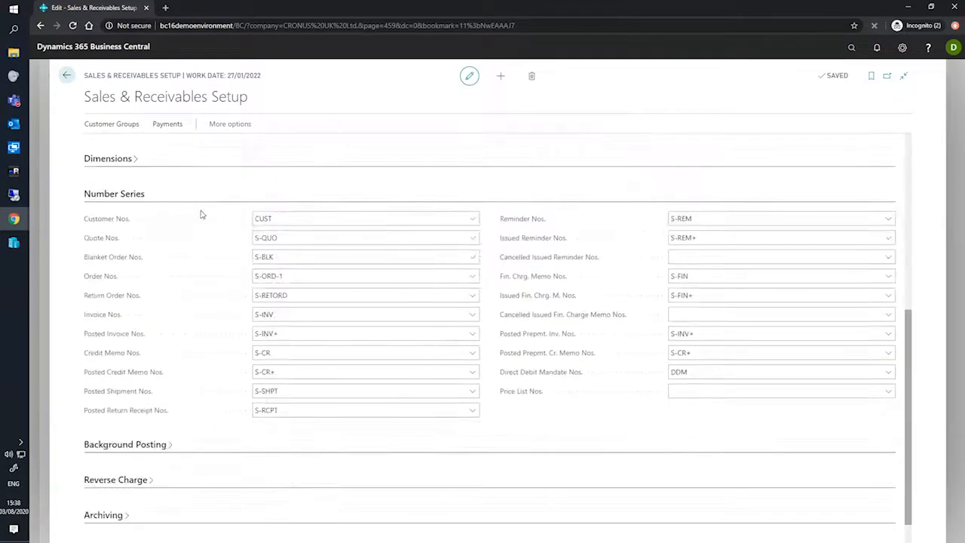
{"action": "mouse_move", "coordinate": [556, 391]}
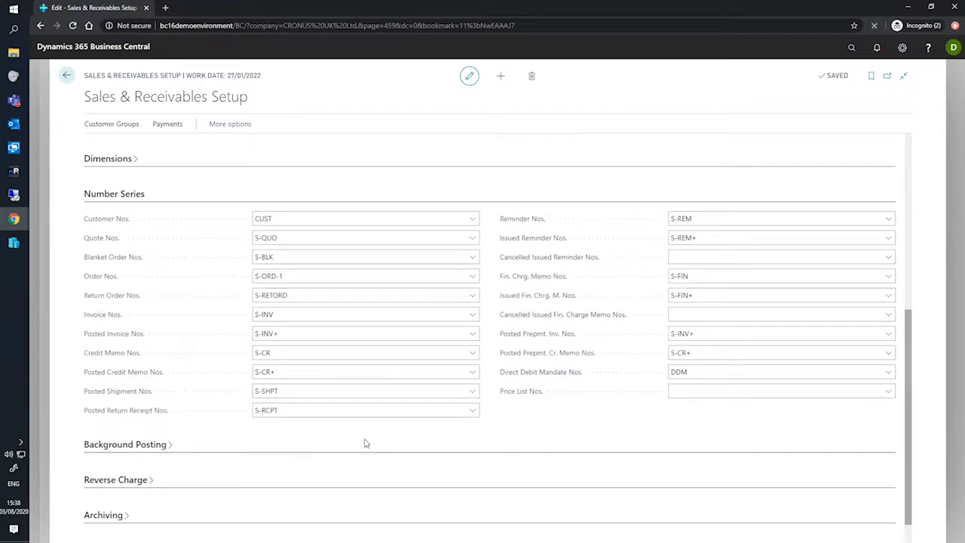
{"action": "mouse_move", "coordinate": [349, 473]}
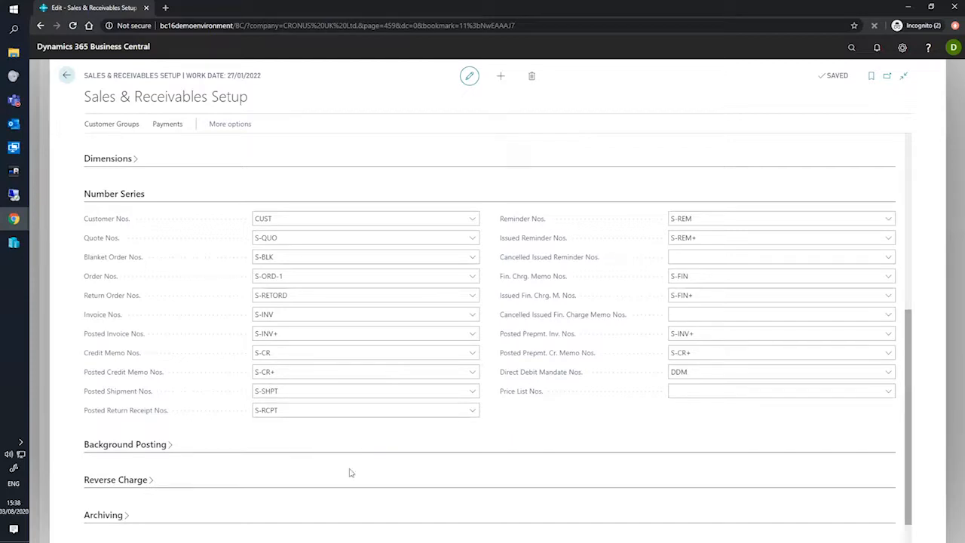
{"action": "mouse_move", "coordinate": [107, 344]}
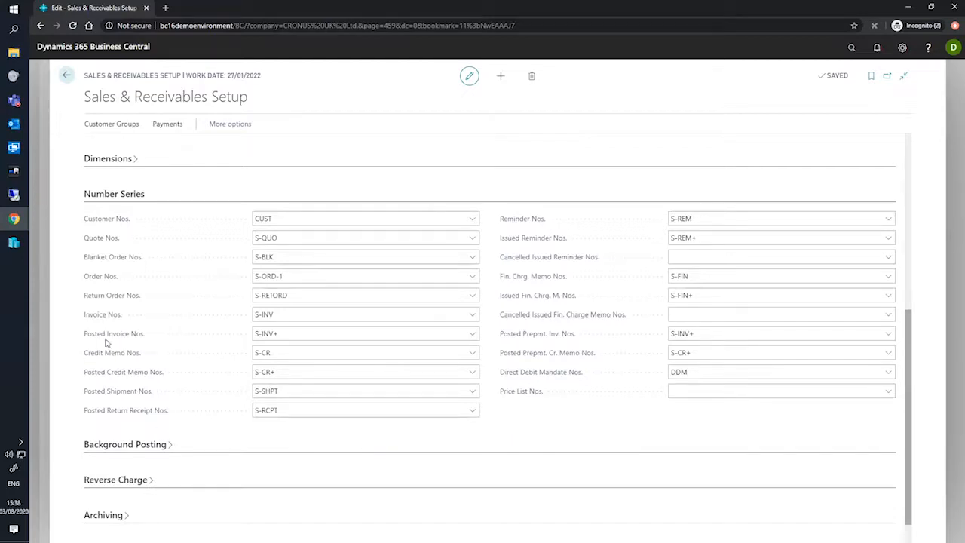
{"action": "left_click", "coordinate": [365, 333]}
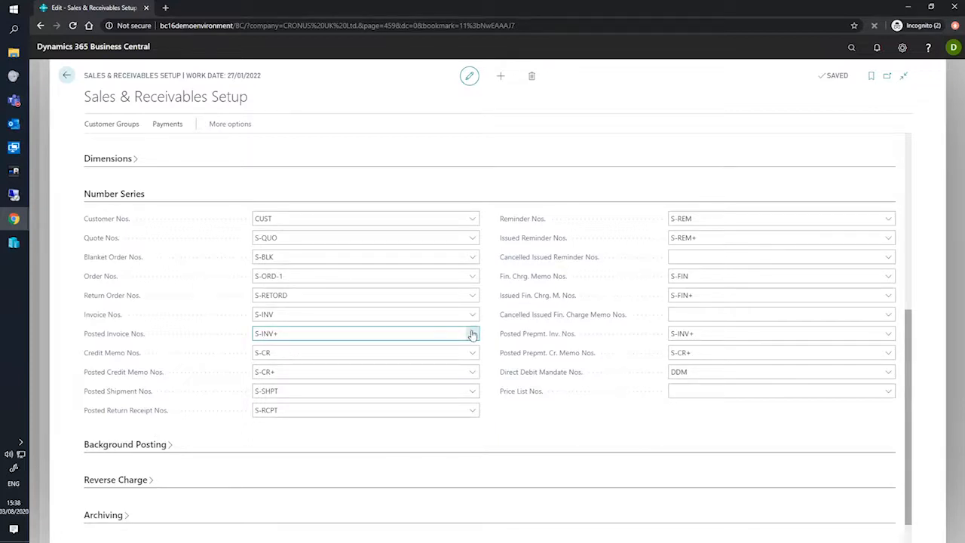
Step: Pick S-INV-P from the Posted Invoice Nos. lookup, replacing S-INV+
{"action": "left_click", "coordinate": [473, 333]}
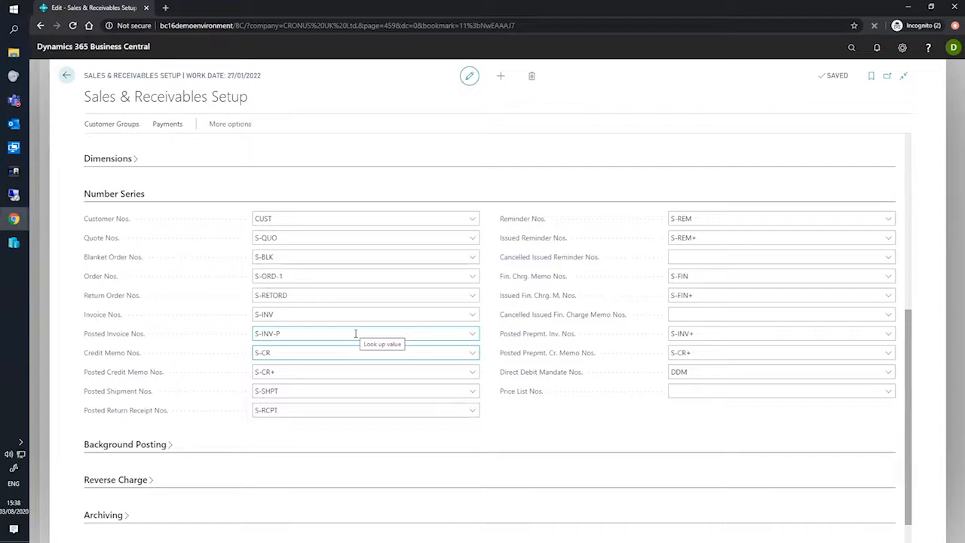
{"action": "mouse_move", "coordinate": [452, 333]}
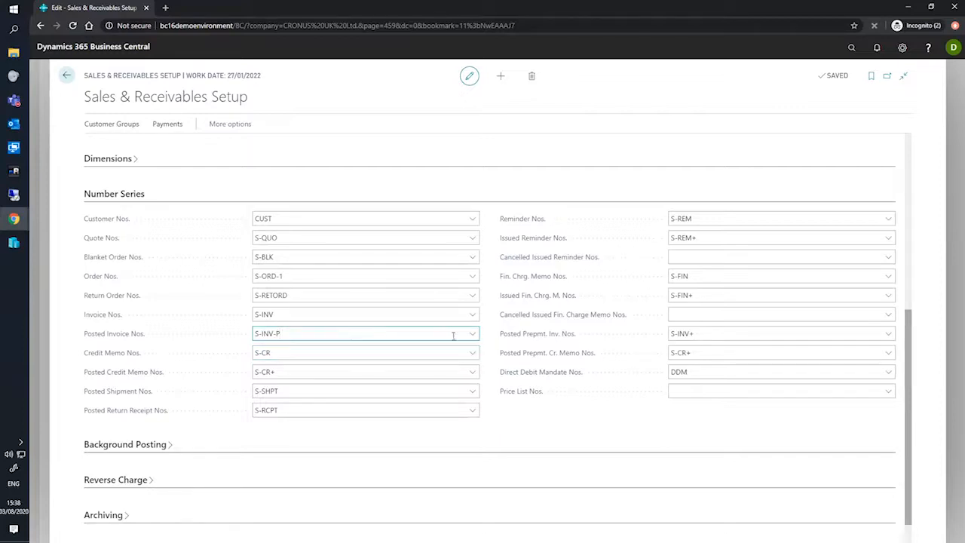
{"action": "mouse_move", "coordinate": [432, 344]}
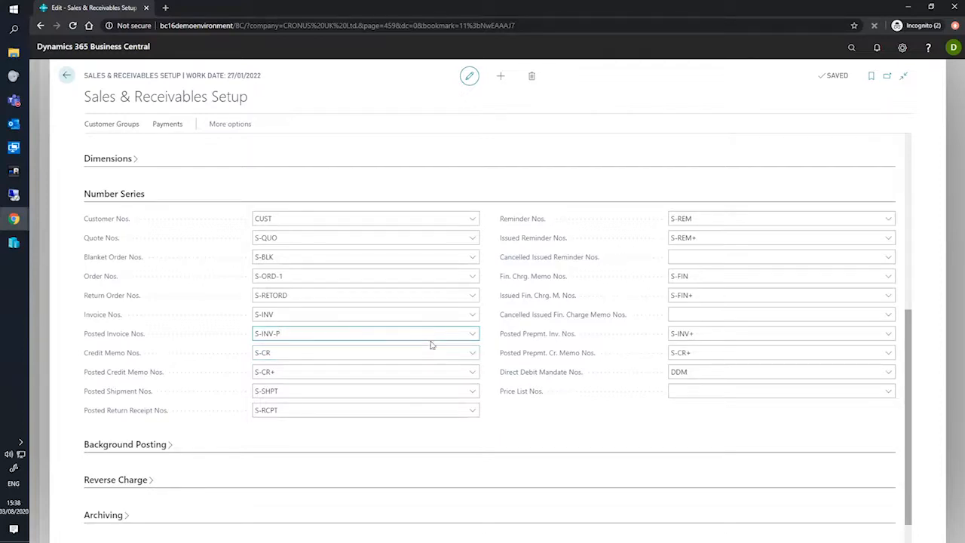